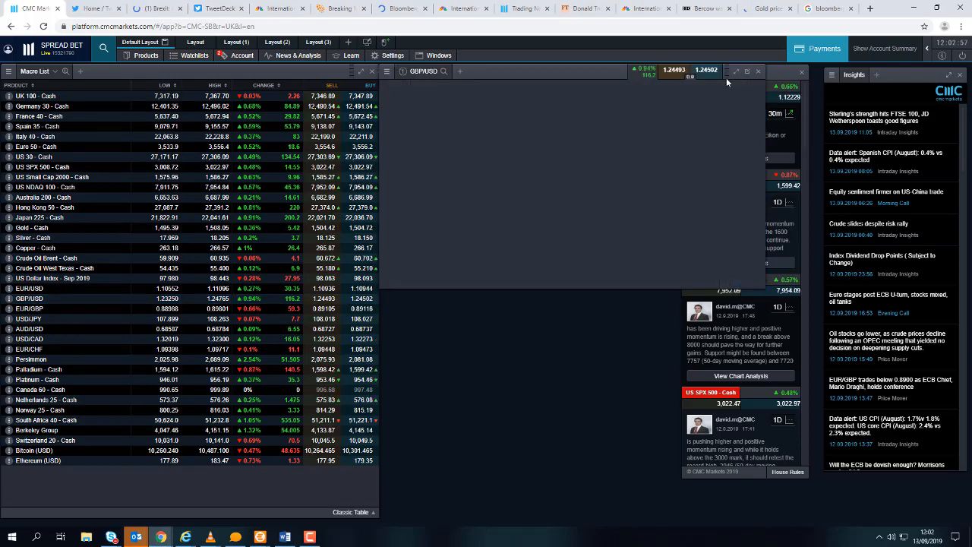
Maximise the GBP/USD daily chart and zoom/pan the candles to inspect recent price action
click(745, 72)
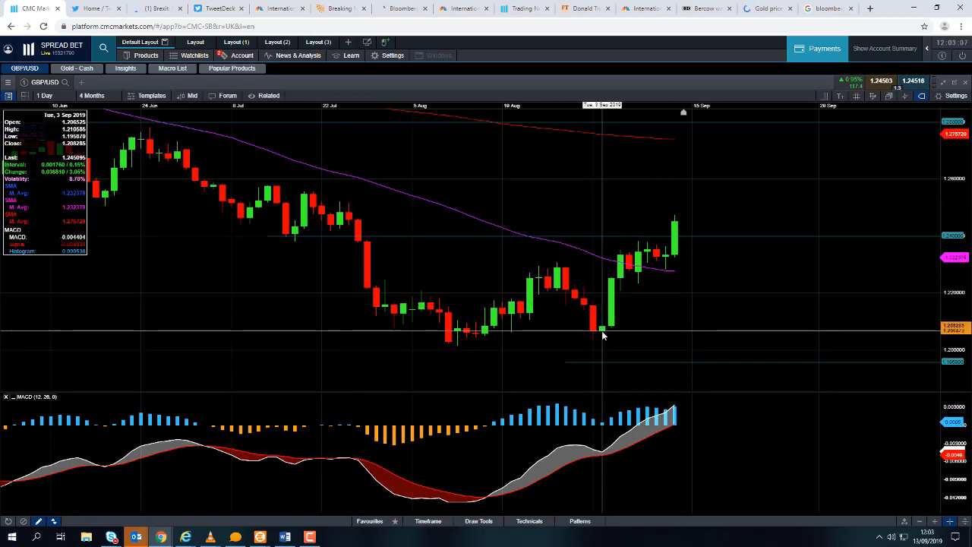
mouse_move(614, 352)
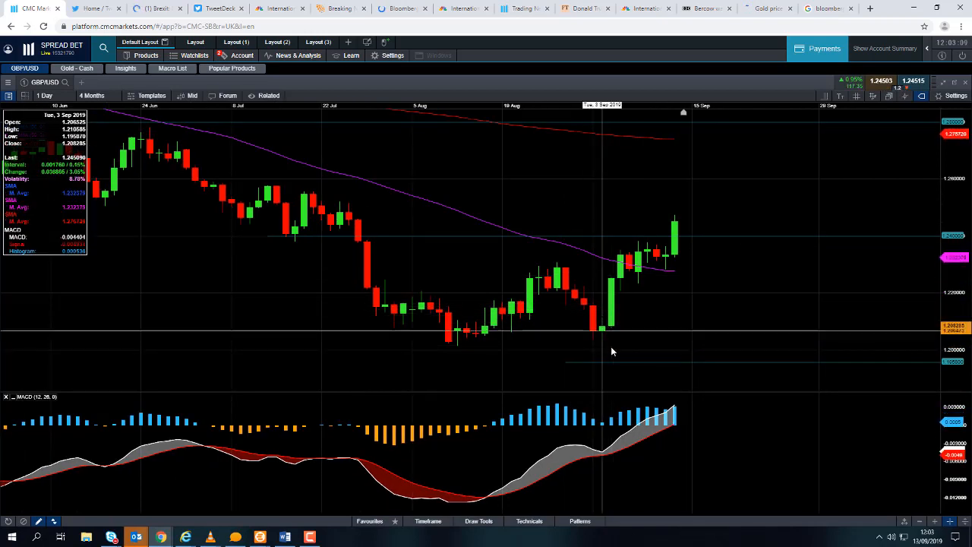
click(94, 94)
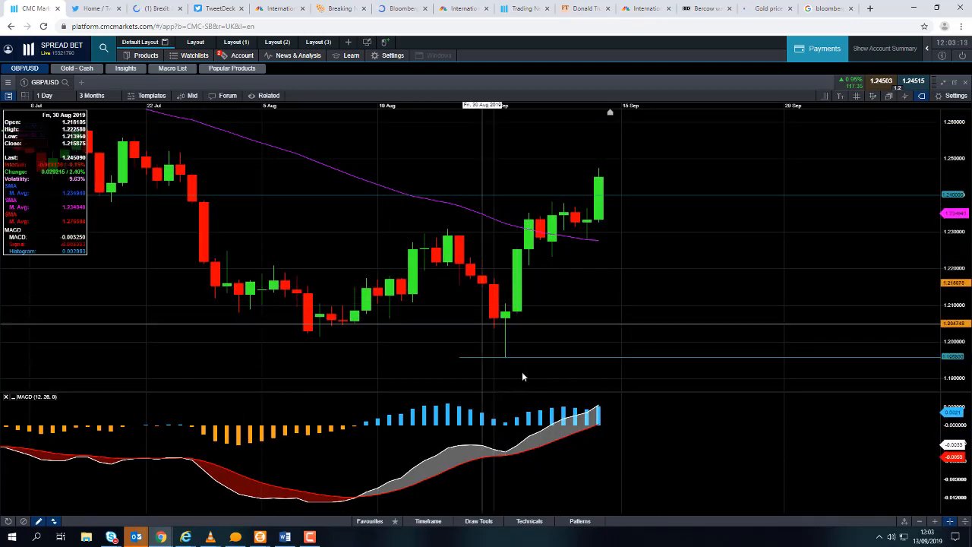
mouse_move(510, 349)
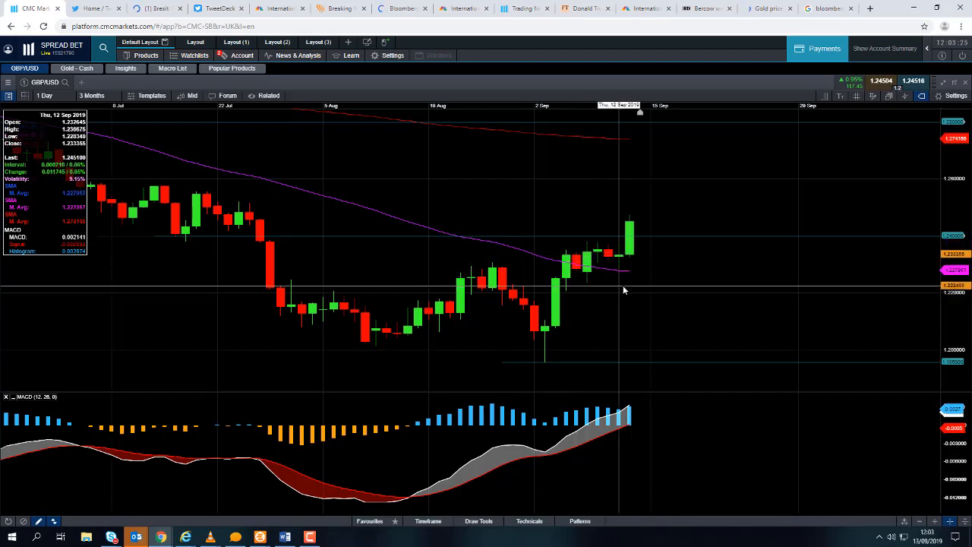
mouse_move(251, 221)
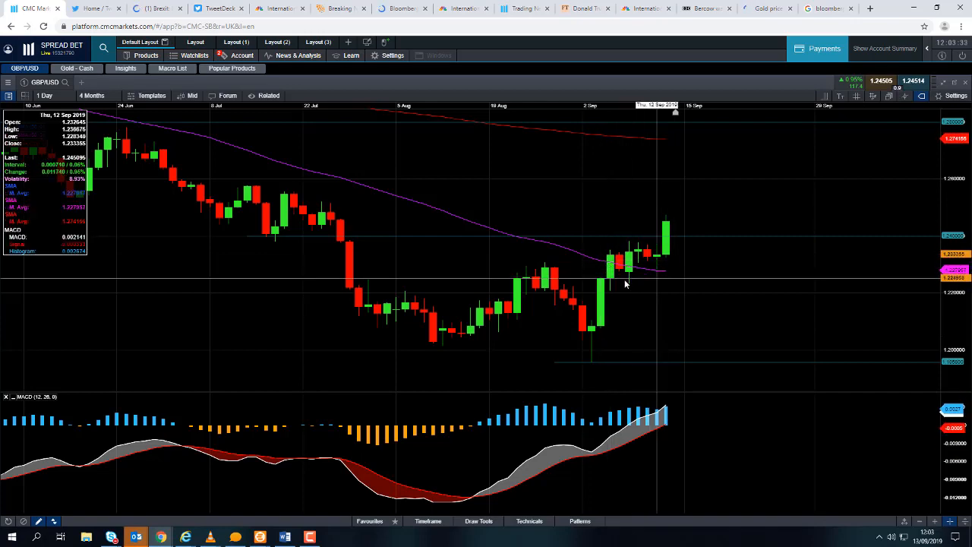
click(91, 94)
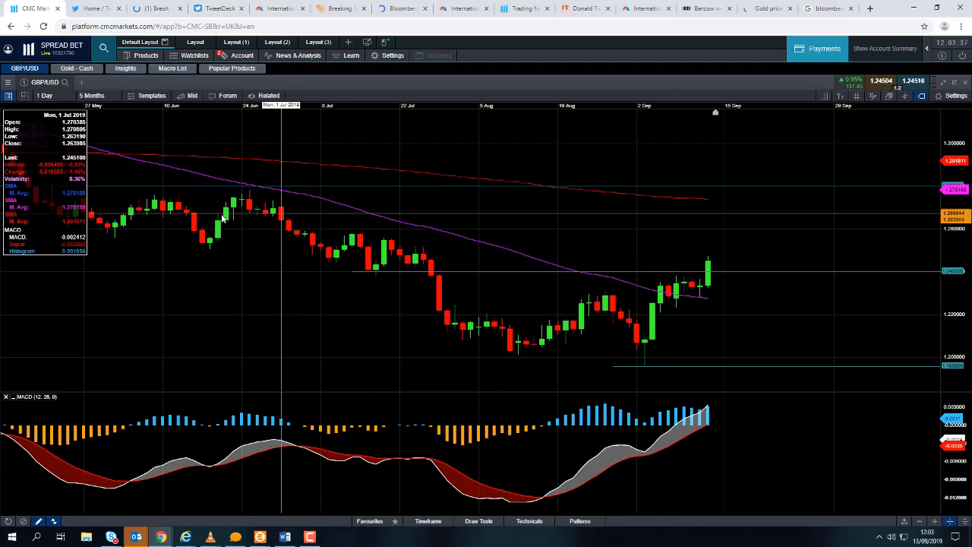
mouse_move(342, 220)
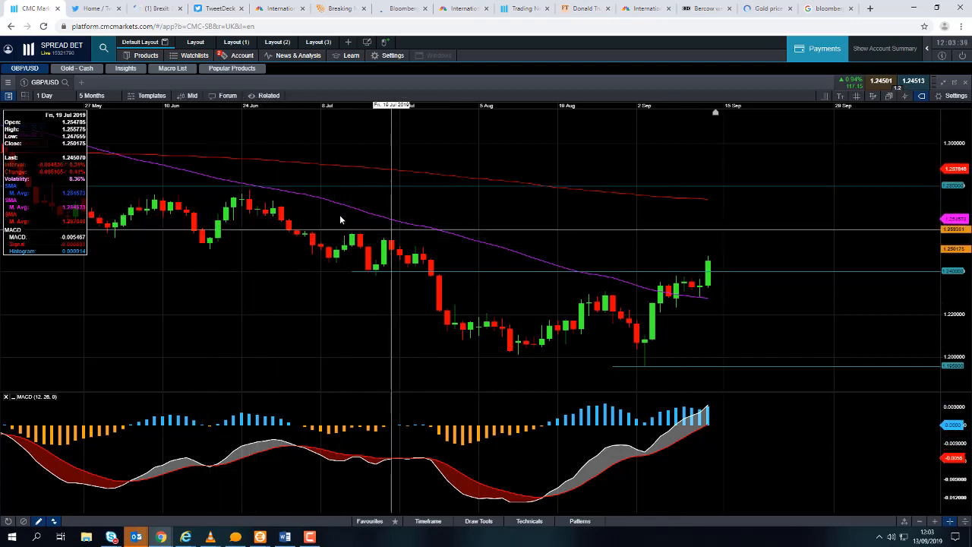
click(91, 94)
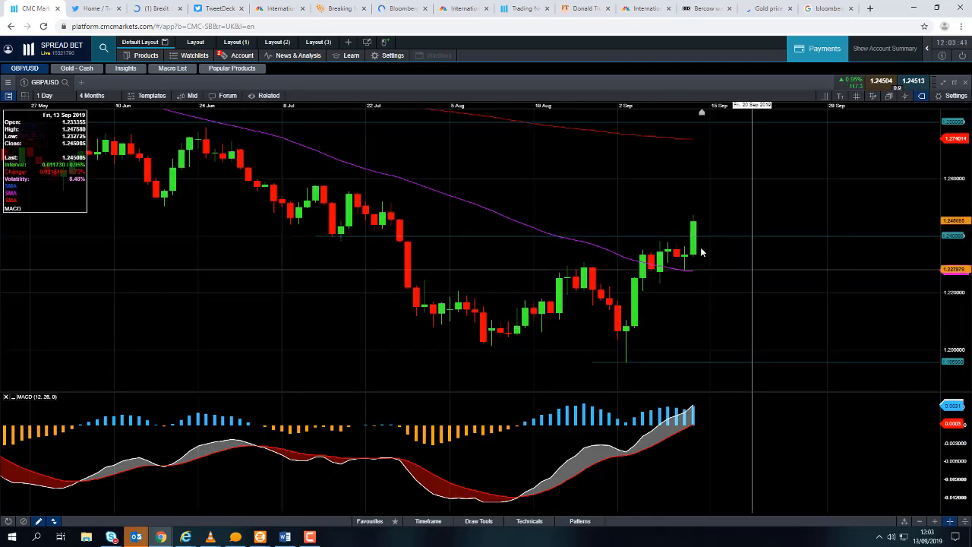
mouse_move(691, 264)
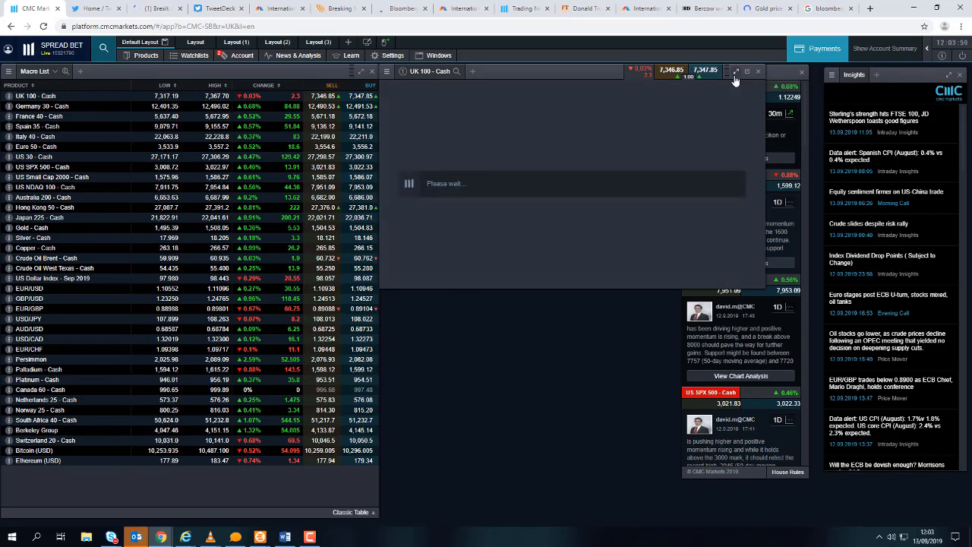
Maximise the UK 100 daily candlestick chart with moving averages and MACD
click(735, 71)
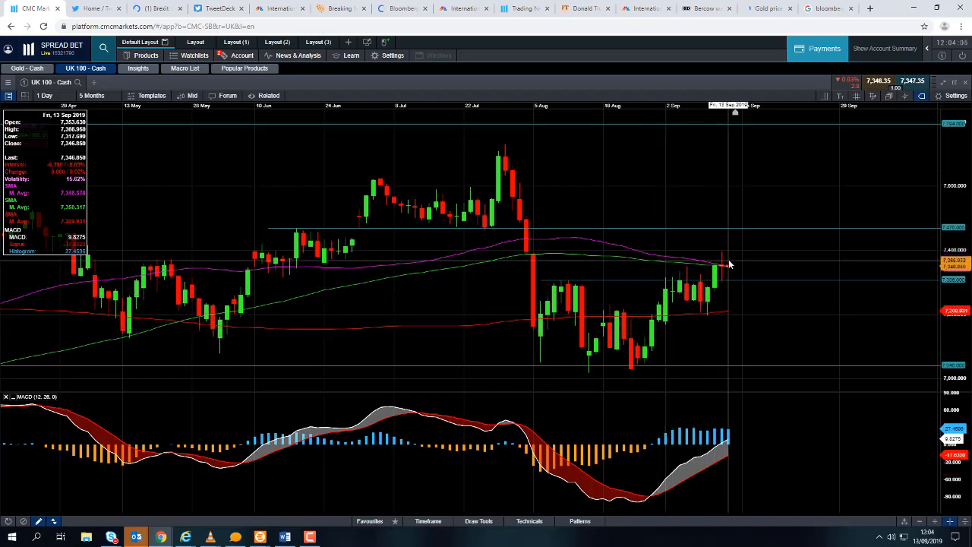
mouse_move(530, 255)
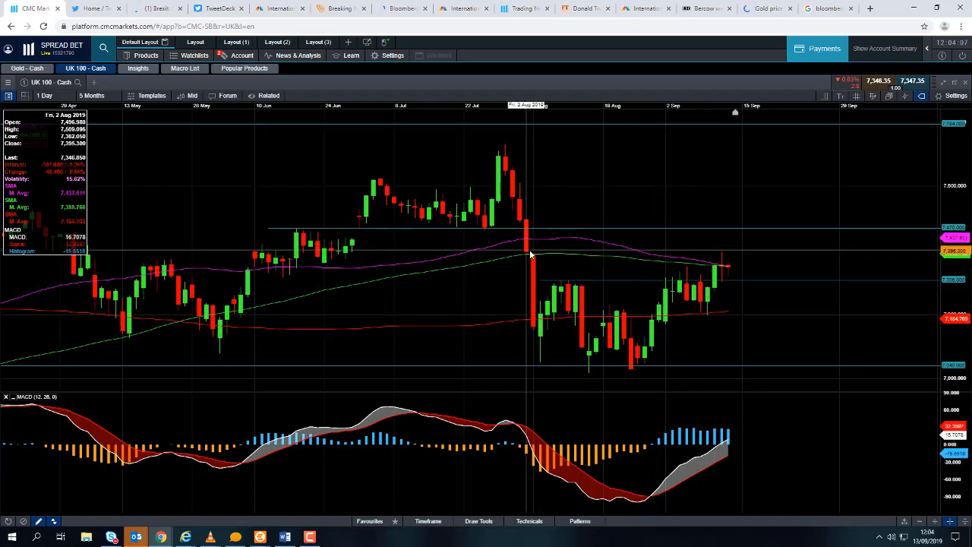
mouse_move(711, 276)
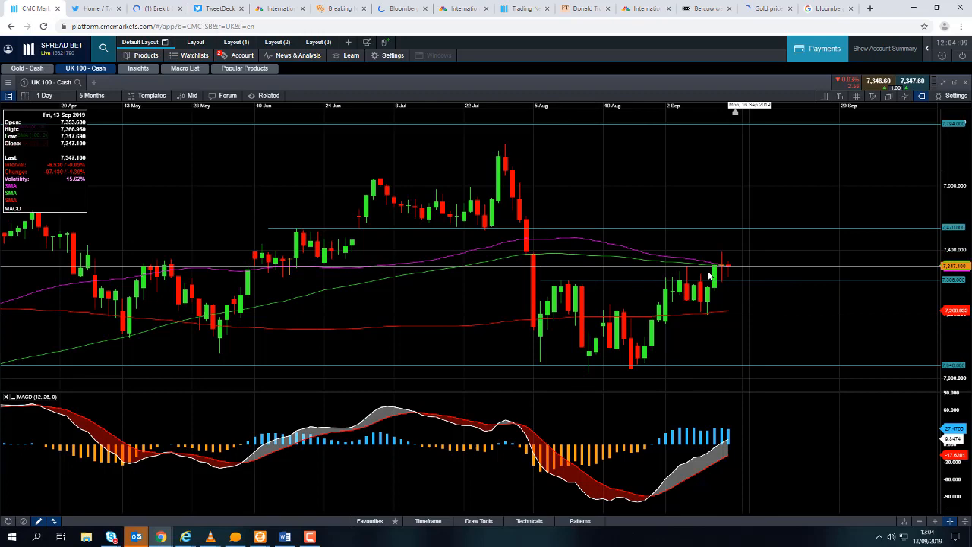
mouse_move(722, 256)
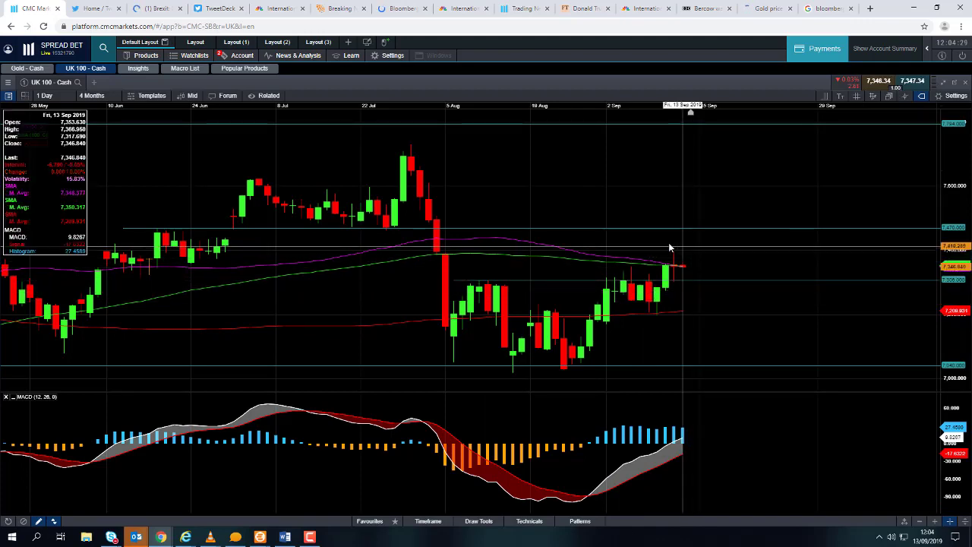
mouse_move(551, 251)
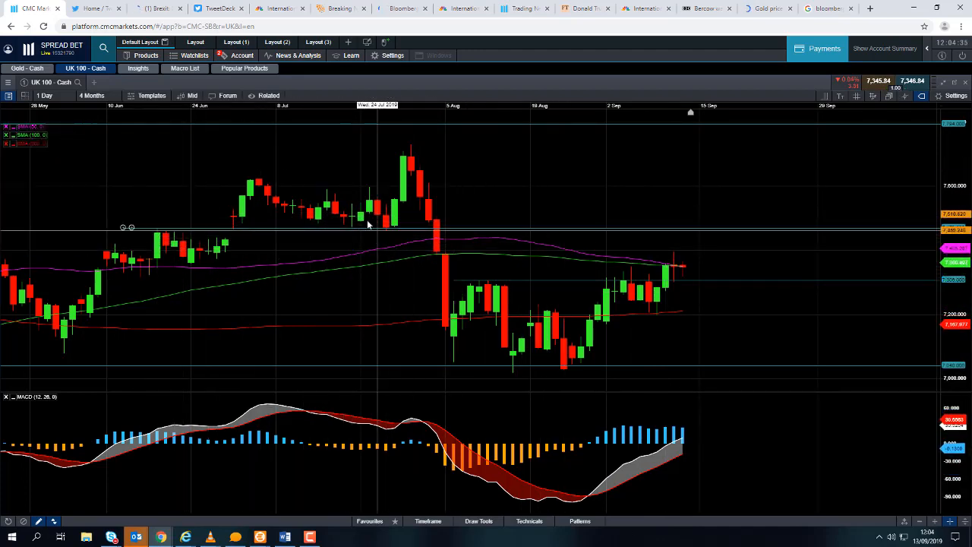
mouse_move(685, 264)
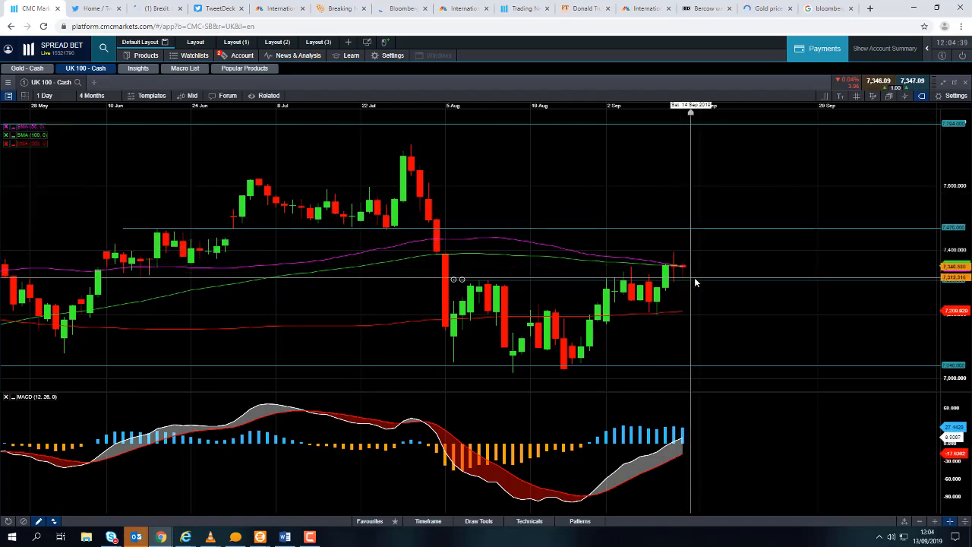
mouse_move(689, 307)
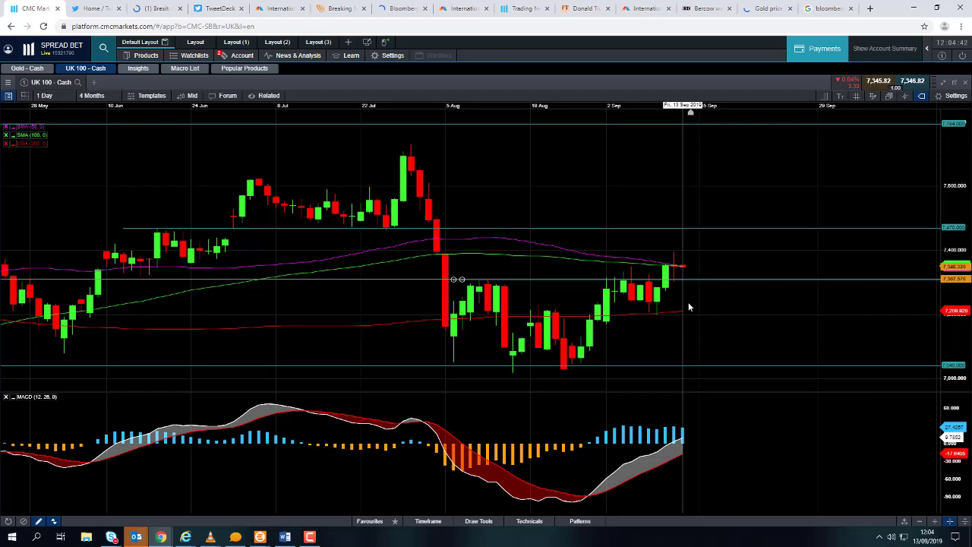
mouse_move(684, 325)
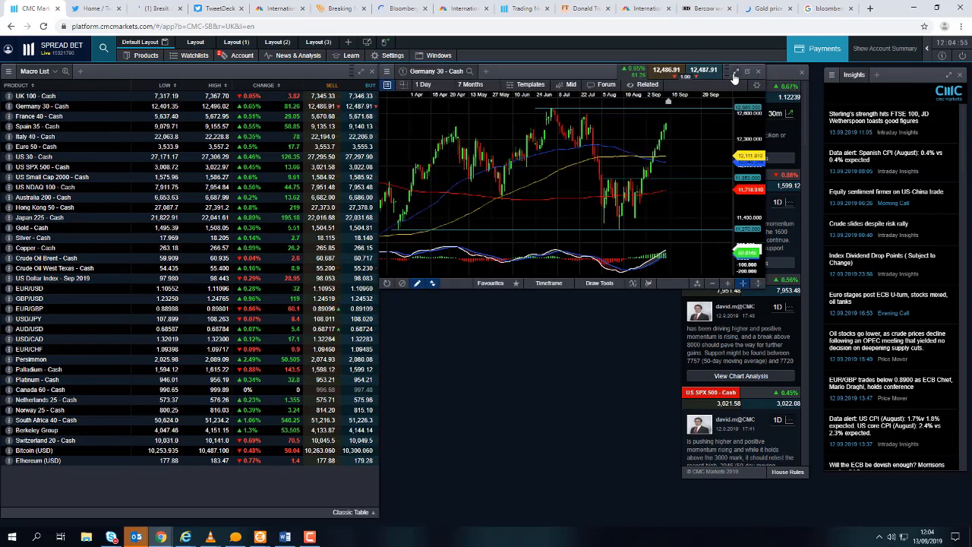
Maximise the Germany 30 daily chart and zoom it to about four months of candles
click(738, 71)
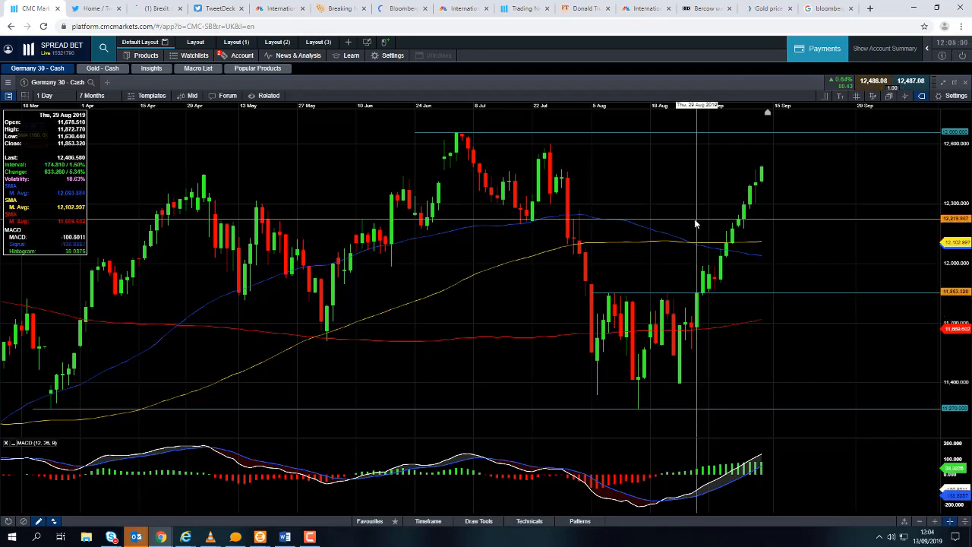
mouse_move(681, 383)
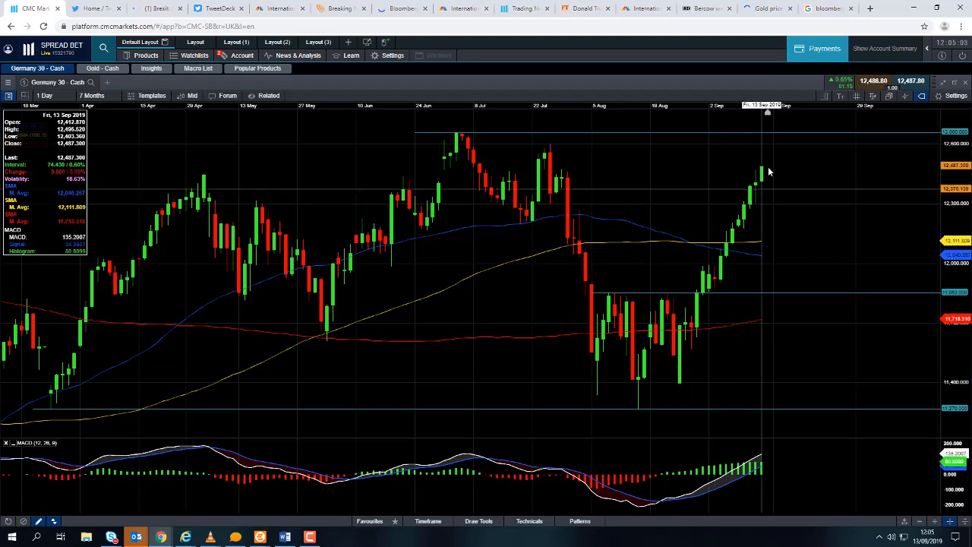
mouse_move(550, 159)
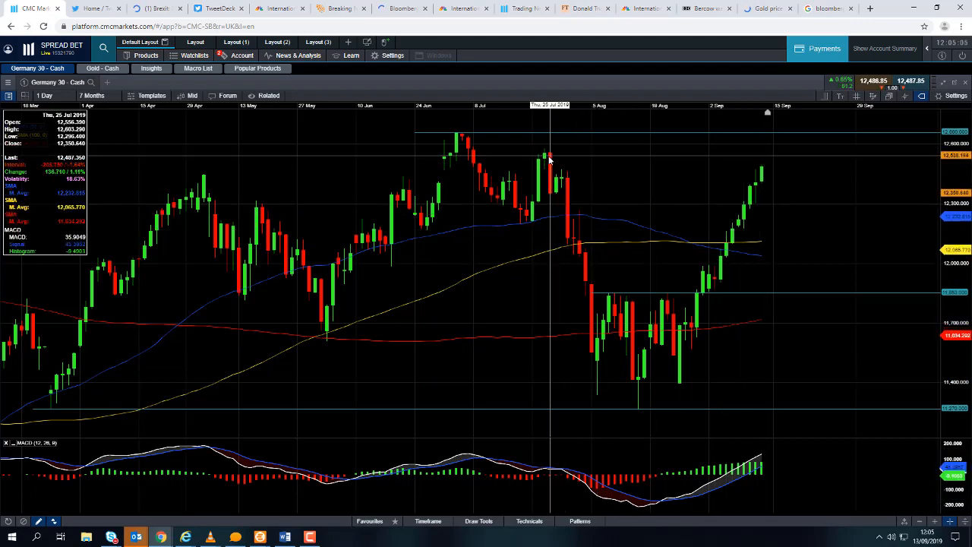
mouse_move(749, 200)
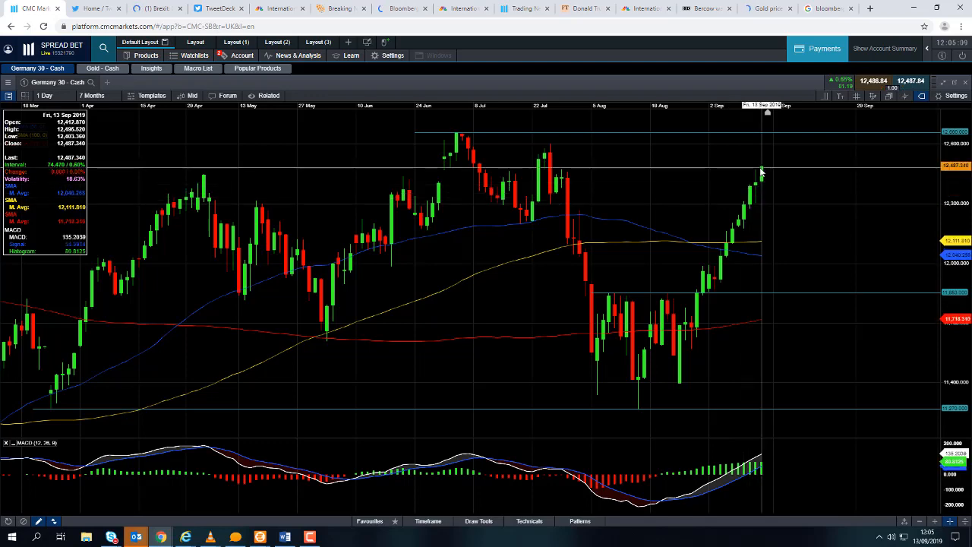
mouse_move(544, 130)
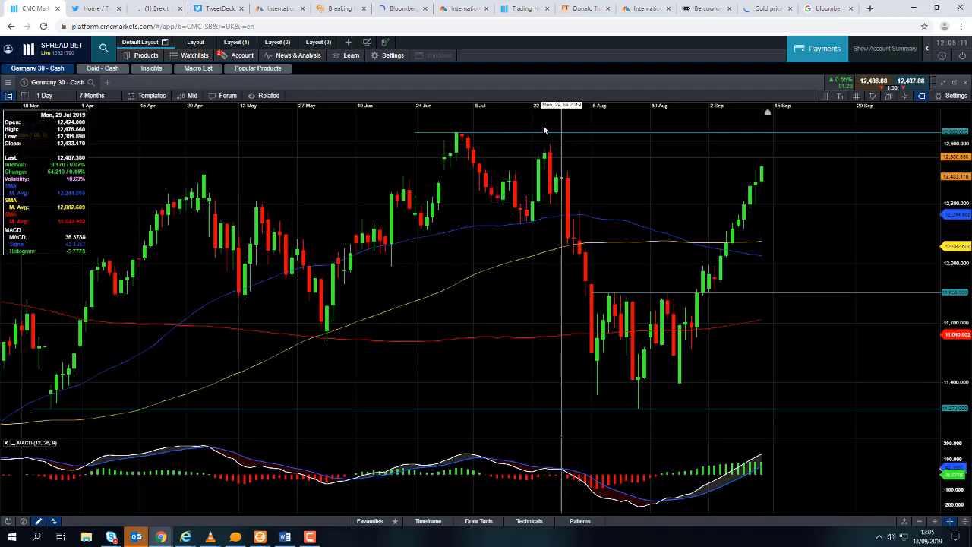
mouse_move(466, 137)
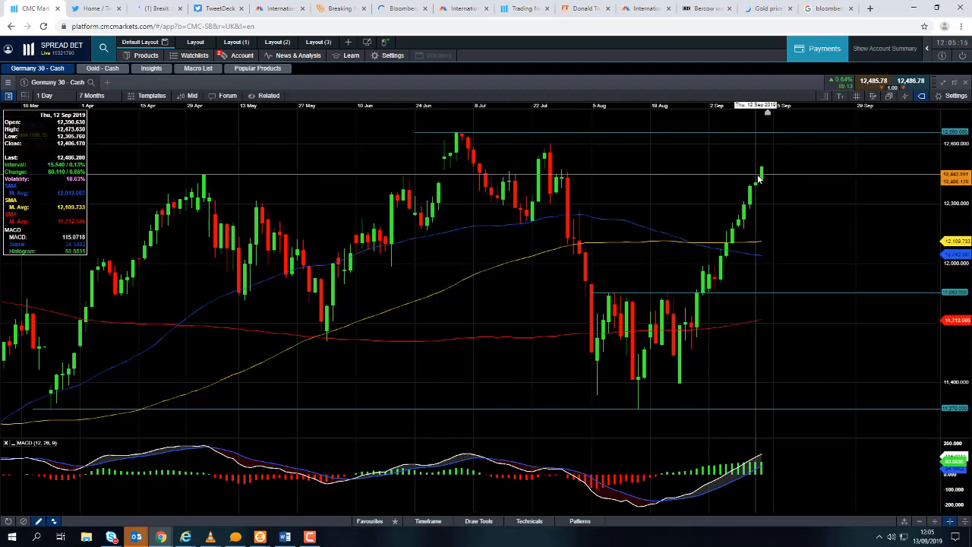
click(91, 94)
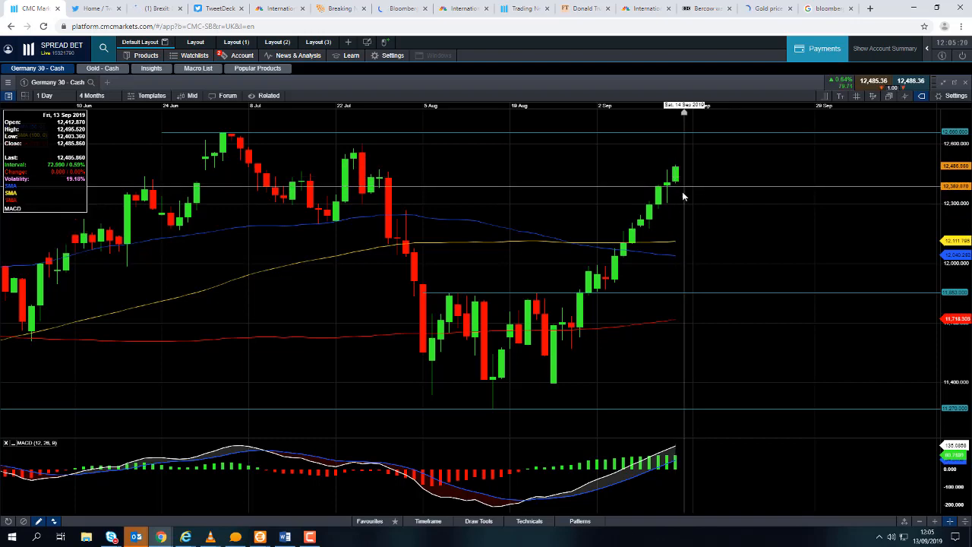
mouse_move(670, 212)
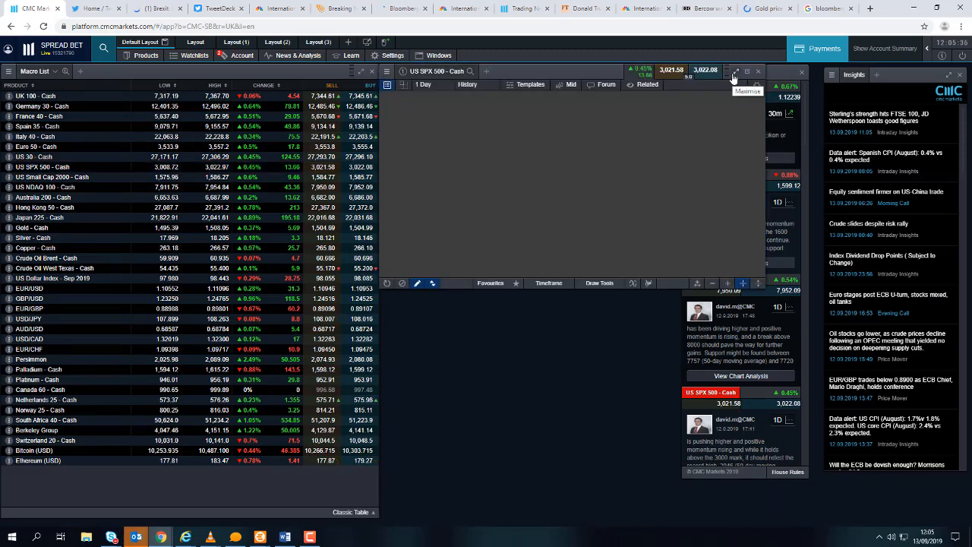
Maximise the US SPX 500 daily chart to fill the screen
click(757, 70)
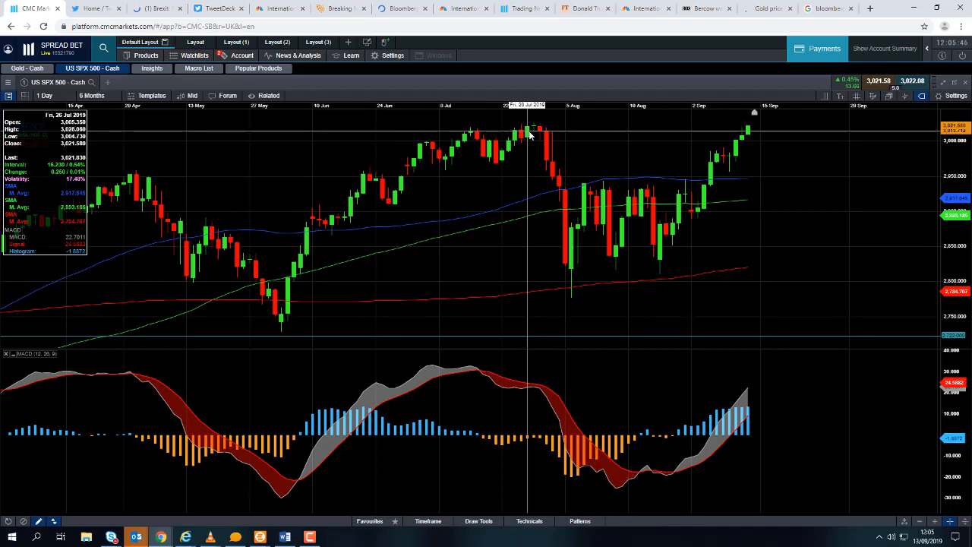
mouse_move(533, 135)
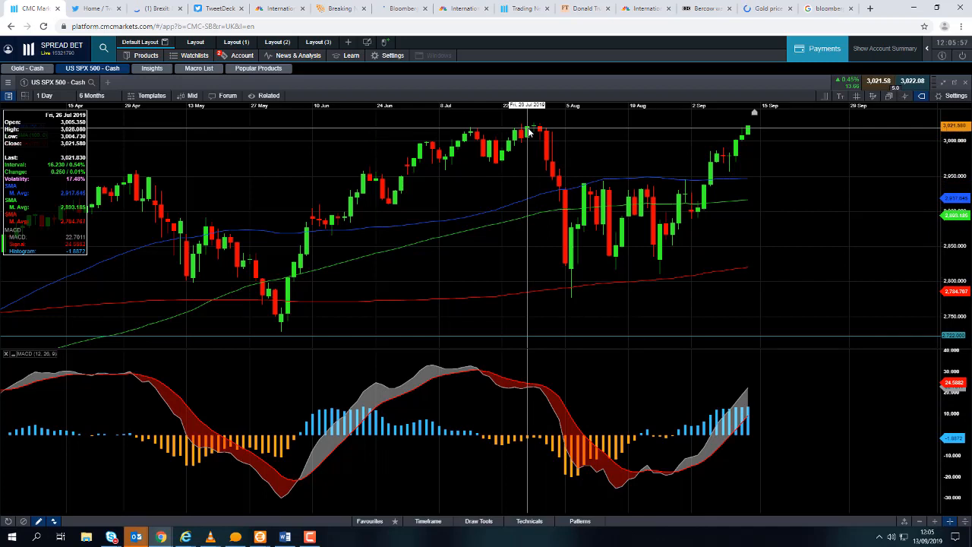
mouse_move(531, 131)
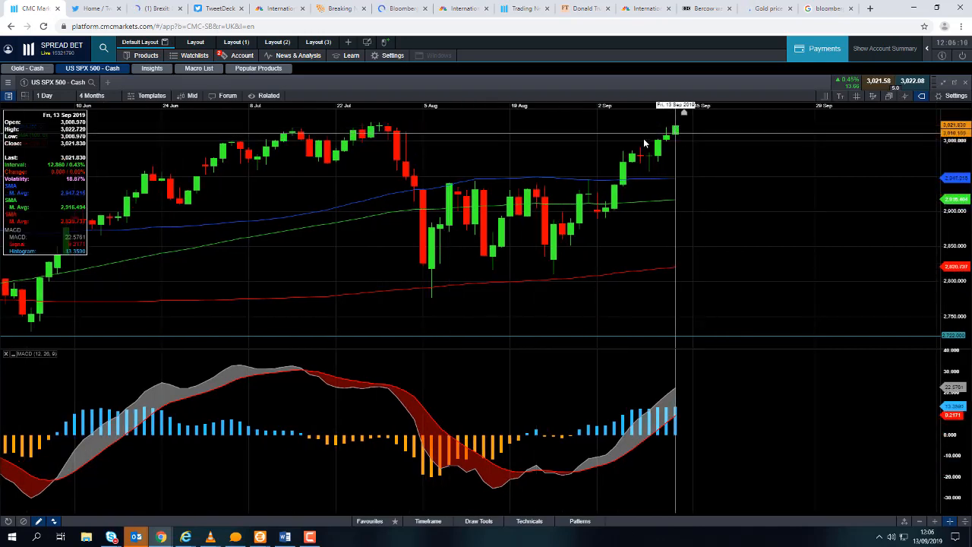
mouse_move(684, 155)
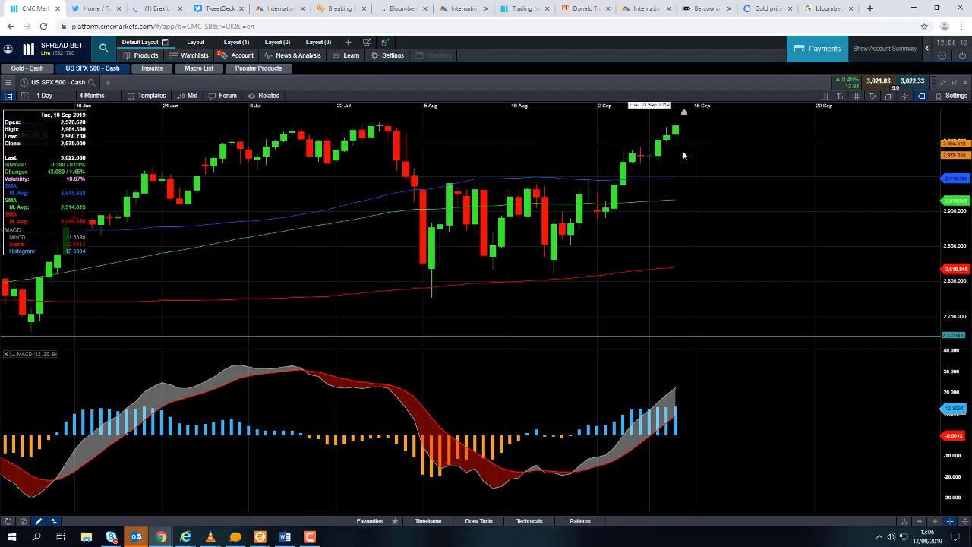
mouse_move(675, 141)
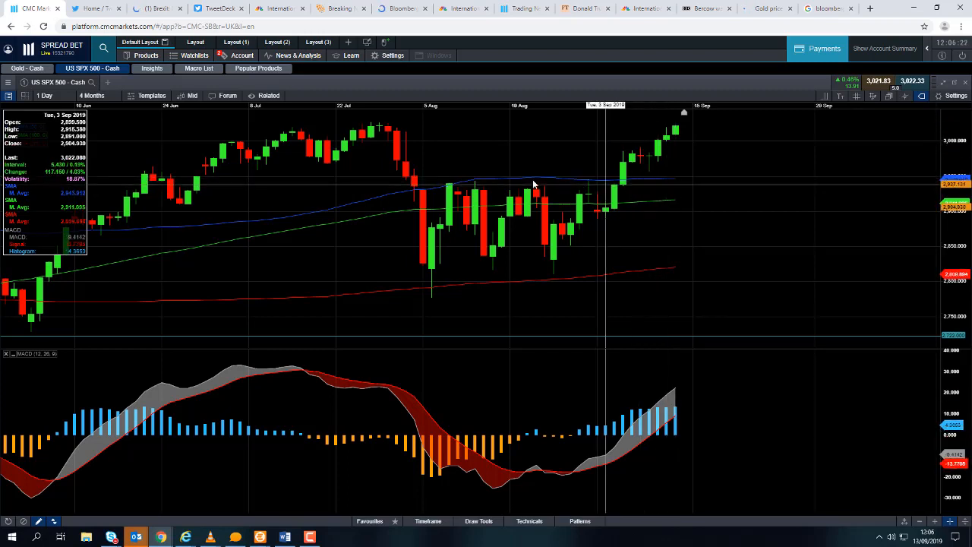
mouse_move(631, 190)
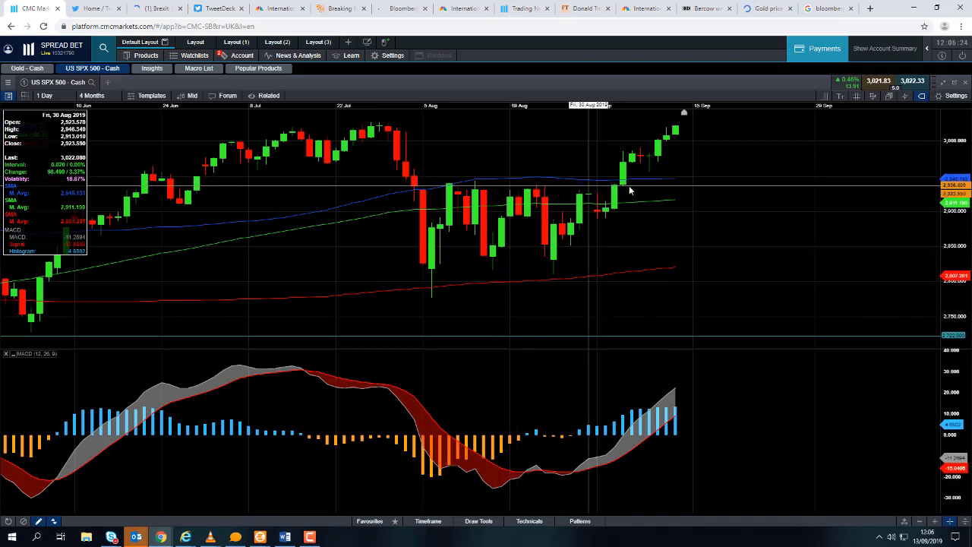
mouse_move(674, 194)
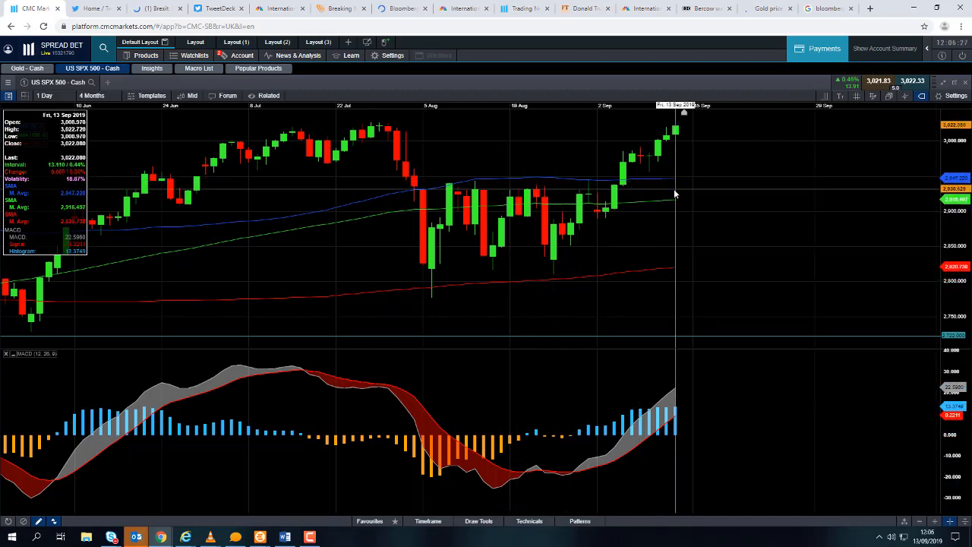